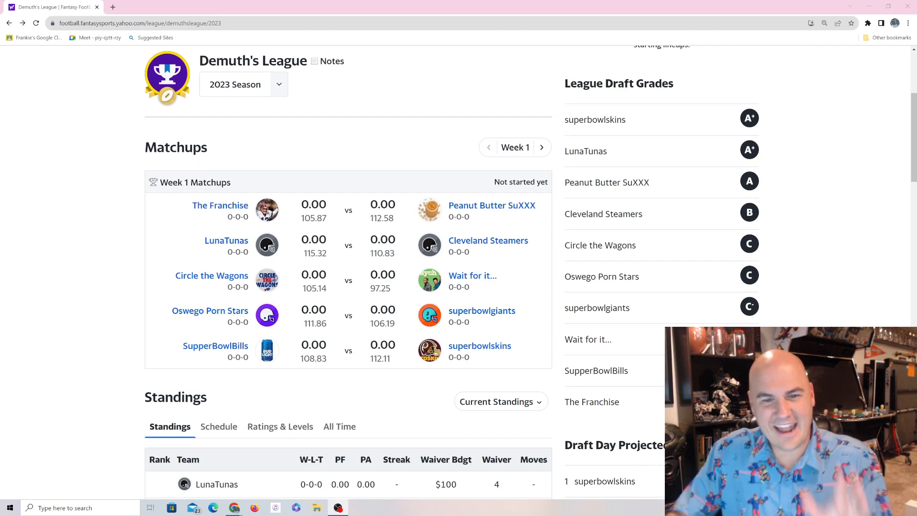
pyautogui.moveTo(550, 227)
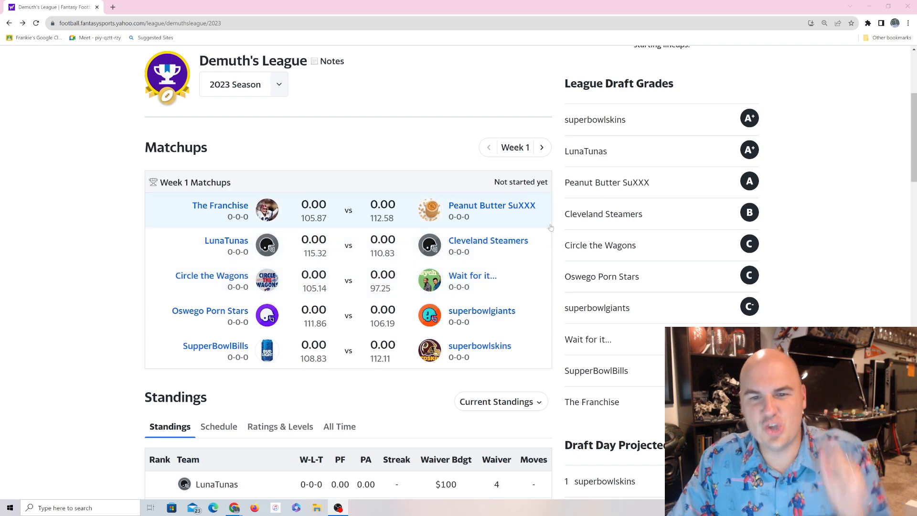
# Step: Reach the league Standings section and expand the Current Standings view selector
pyautogui.scroll(-3)
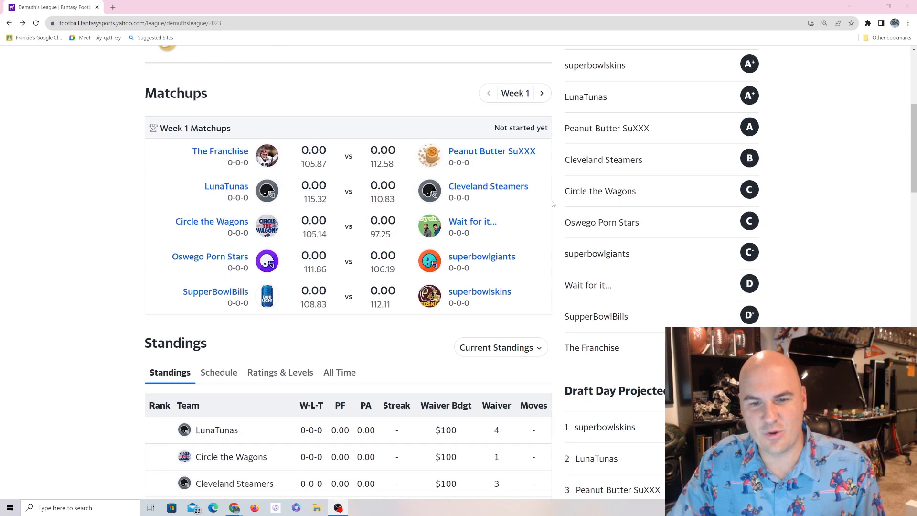
pyautogui.scroll(-3)
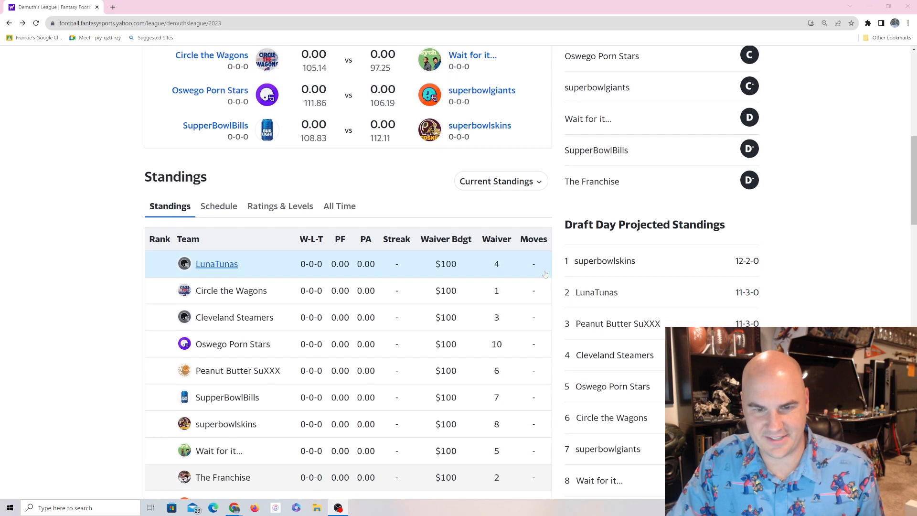
pyautogui.scroll(-3)
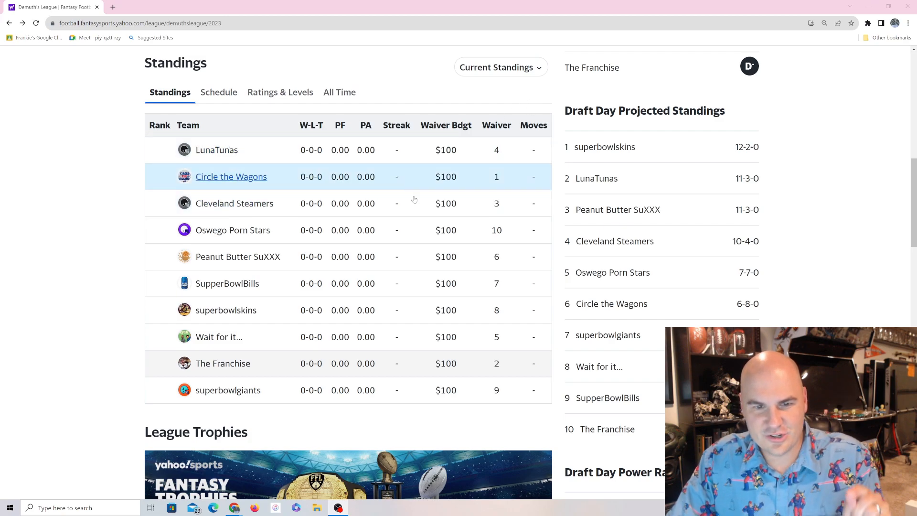
pyautogui.moveTo(438, 366)
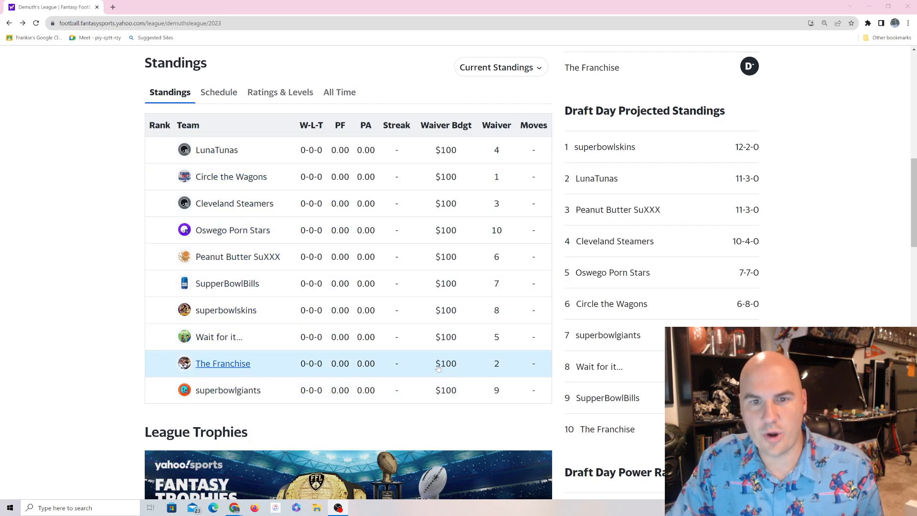
pyautogui.click(500, 67)
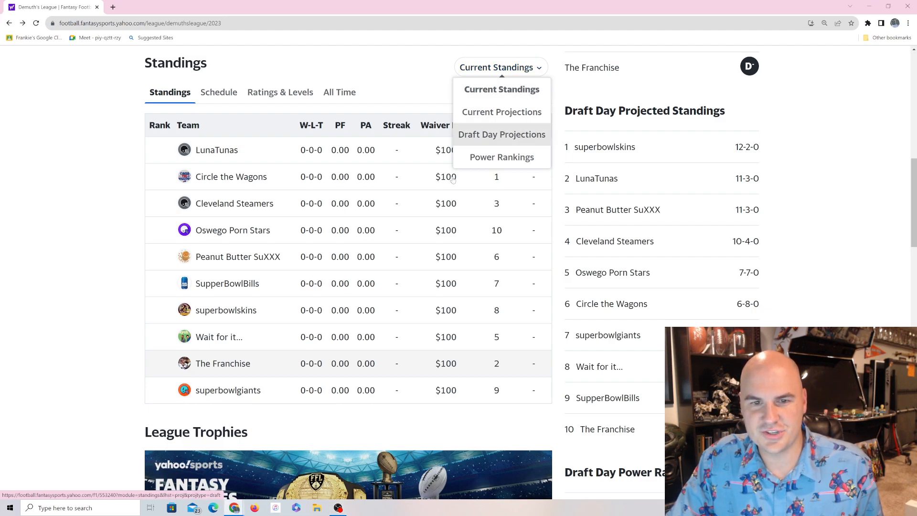
# Step: Show Current Projections standings, with superbowlskins first at 12-2-0 and LunaTunas second
pyautogui.click(501, 112)
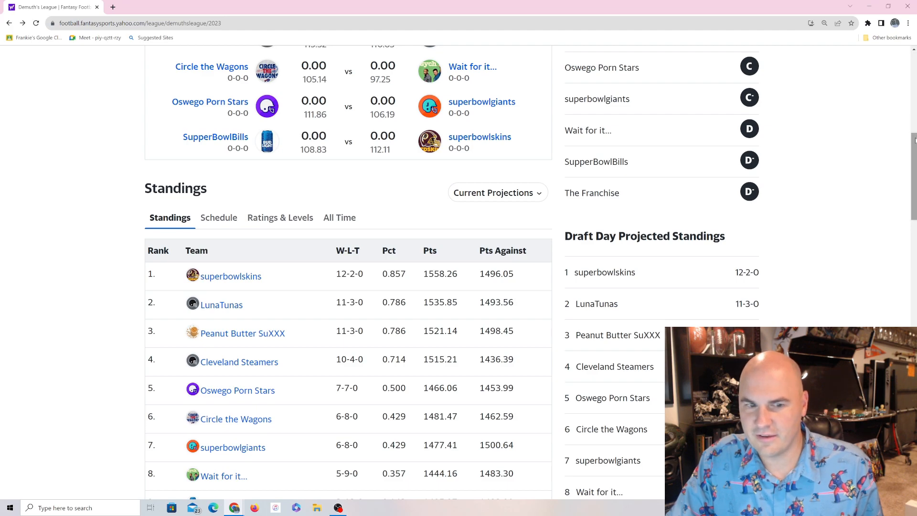
pyautogui.scroll(-3)
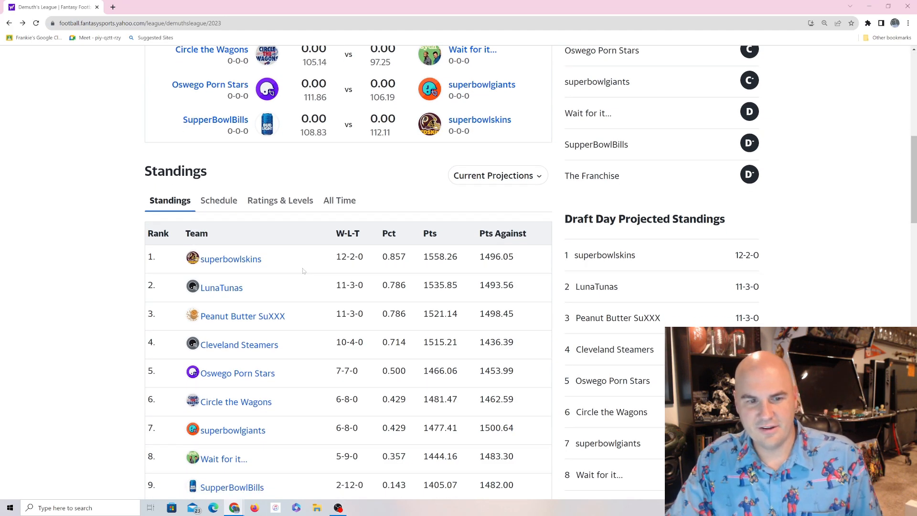
pyautogui.moveTo(309, 268)
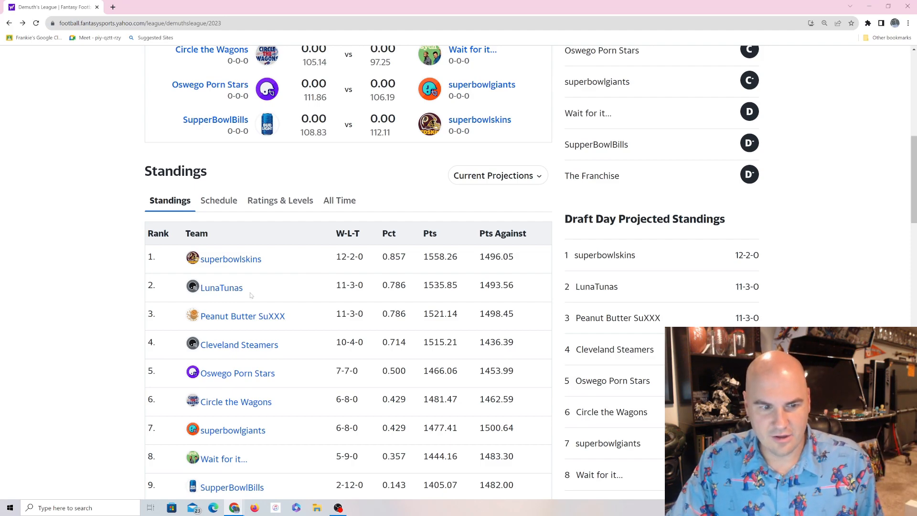
pyautogui.moveTo(291, 291)
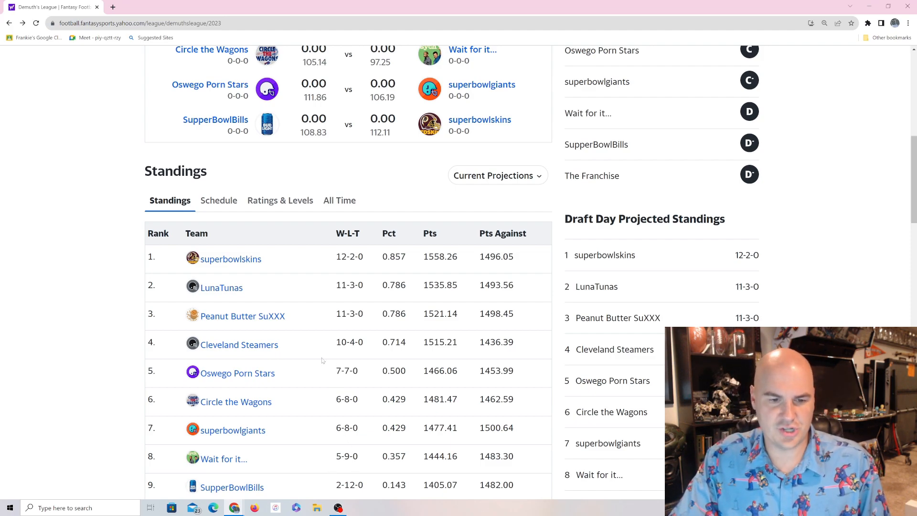
pyautogui.scroll(-3)
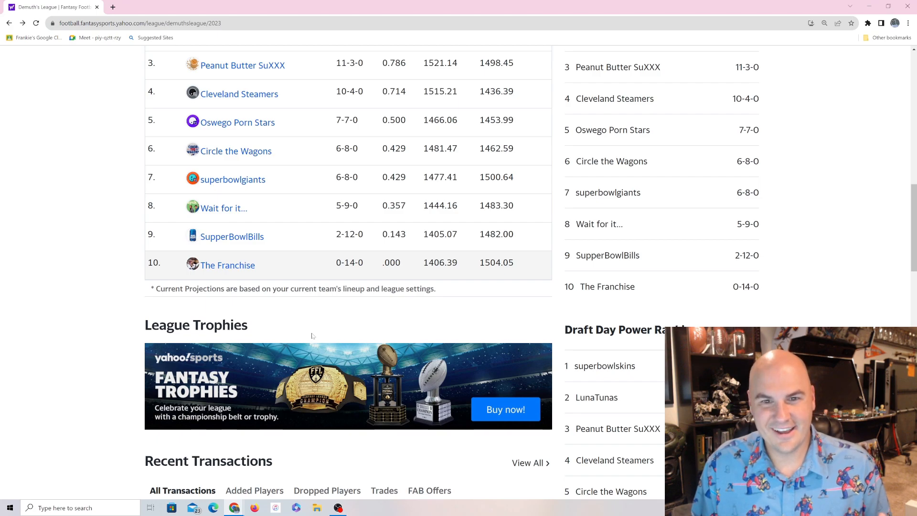
pyautogui.moveTo(599, 224)
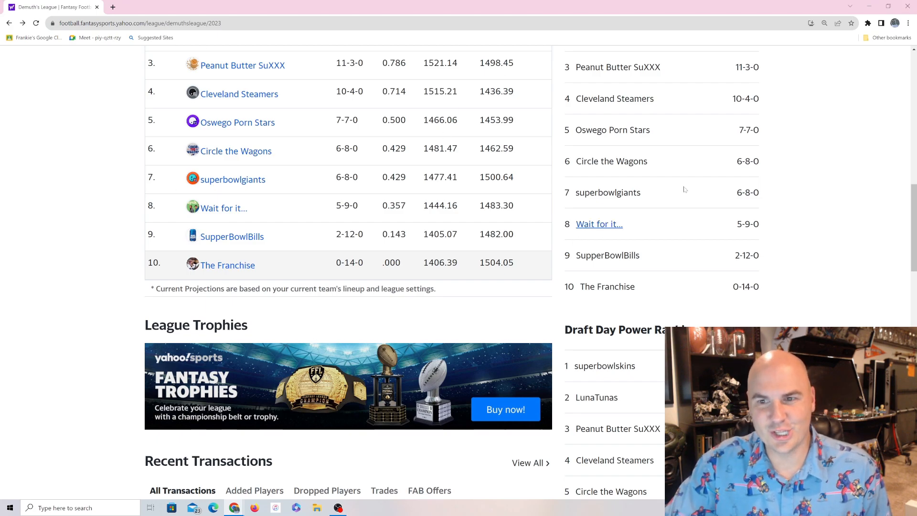
pyautogui.moveTo(684, 190)
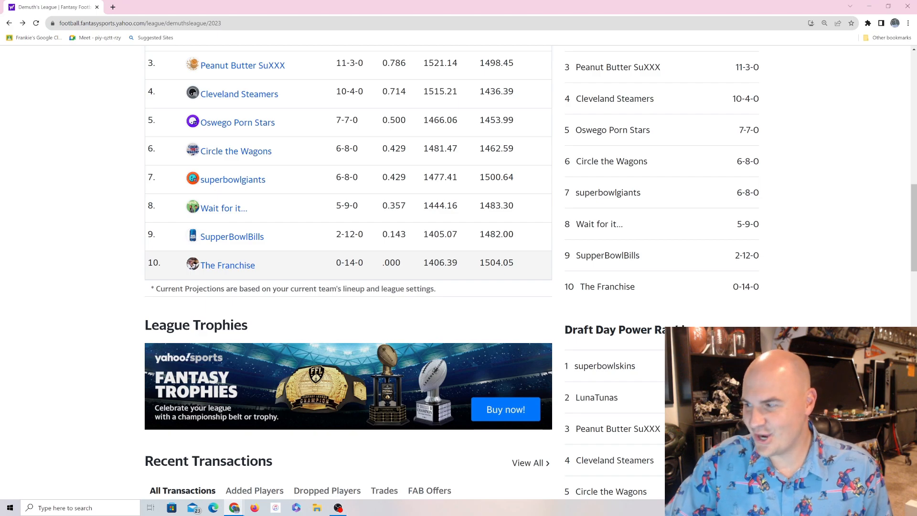